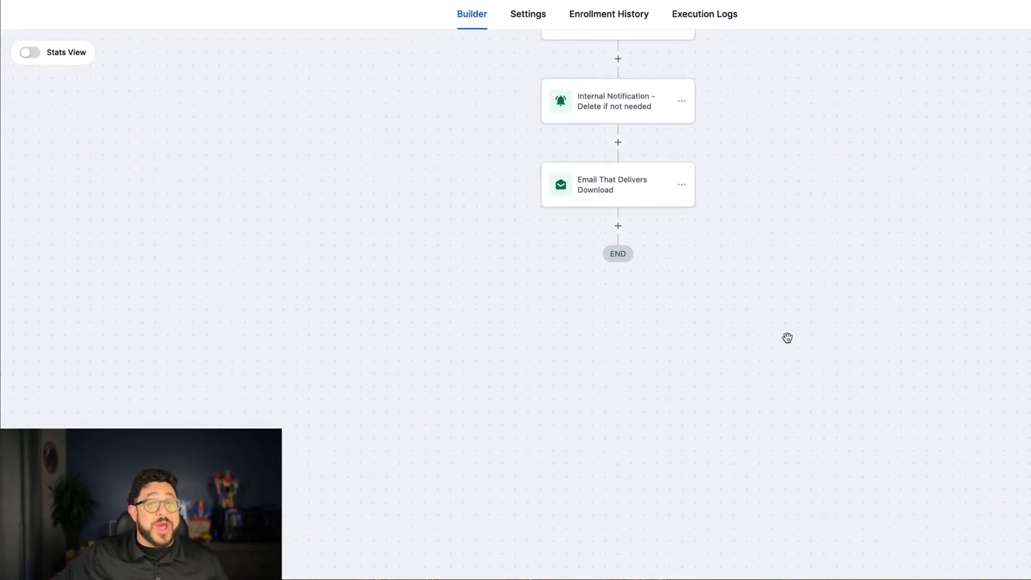
Step: Insert a Custom Code action below 'Email That Delivers Download', found by searching 'code'
click(618, 226)
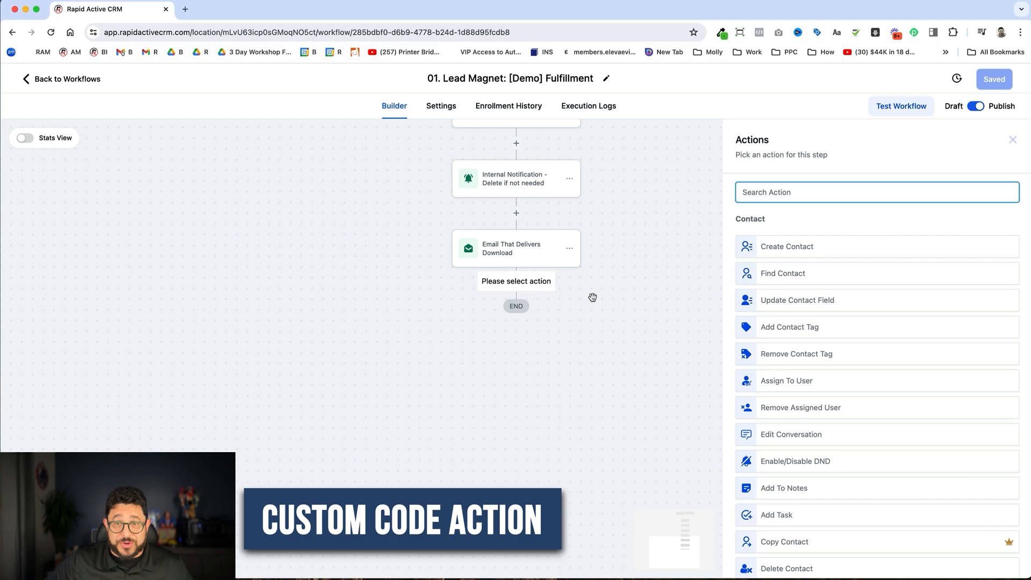
text(cod)
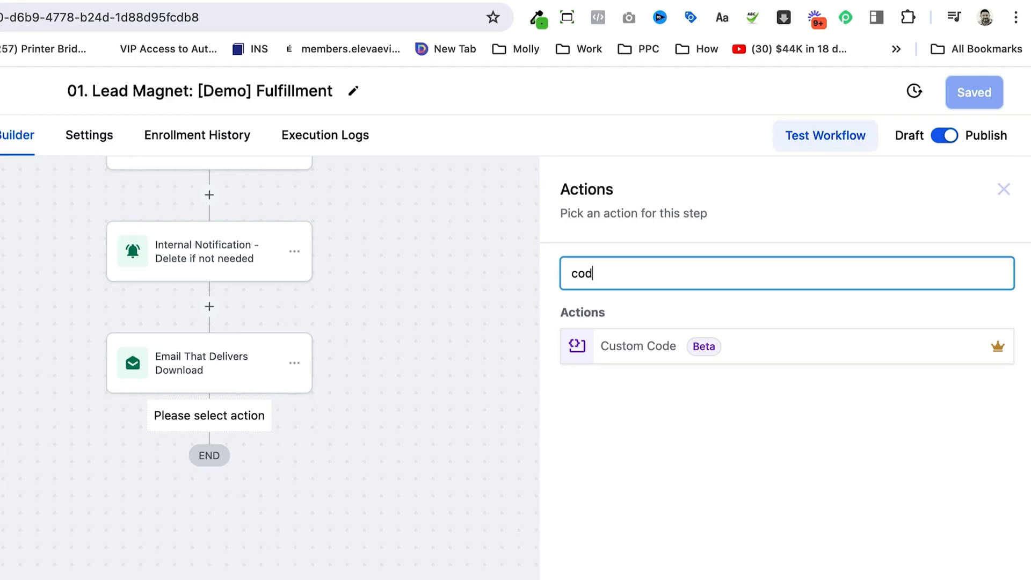
text(e)
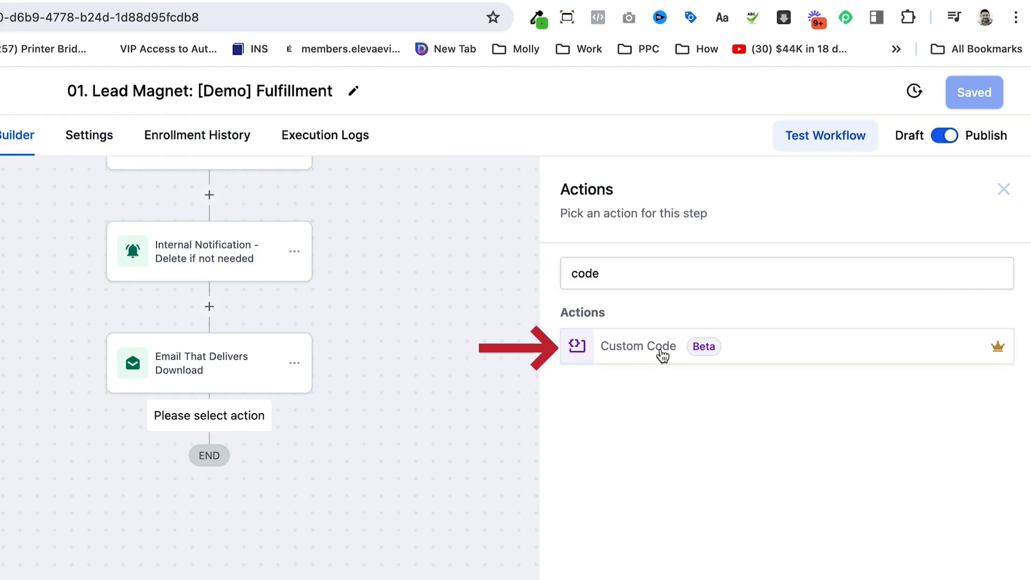
click(637, 346)
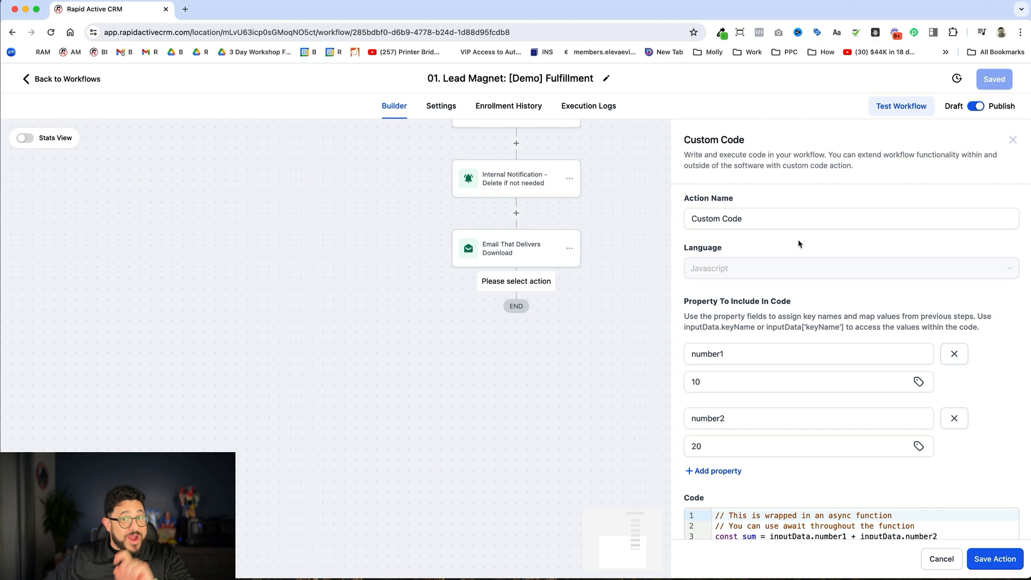